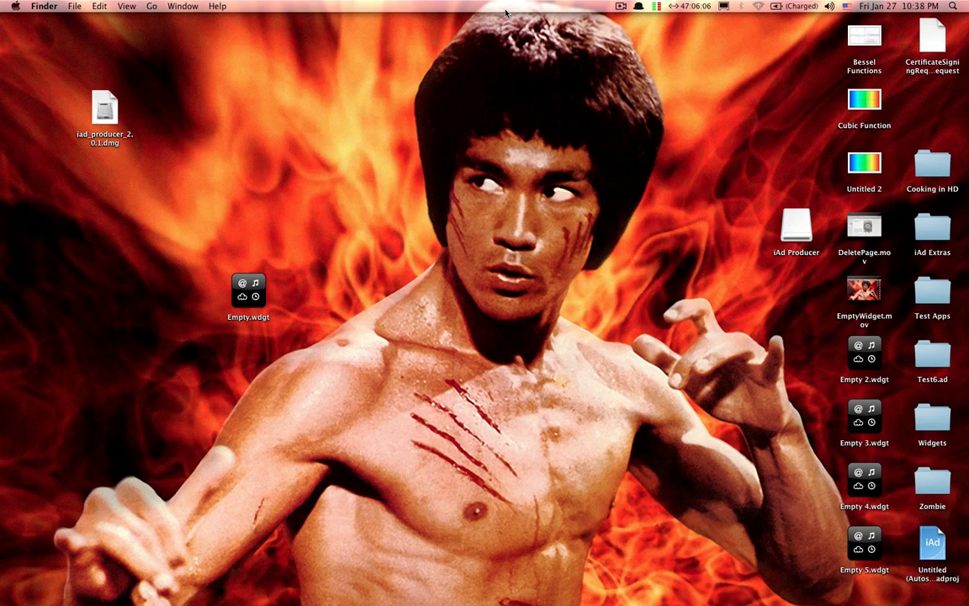
{"action": "mouse_move", "coordinate": [784, 246]}
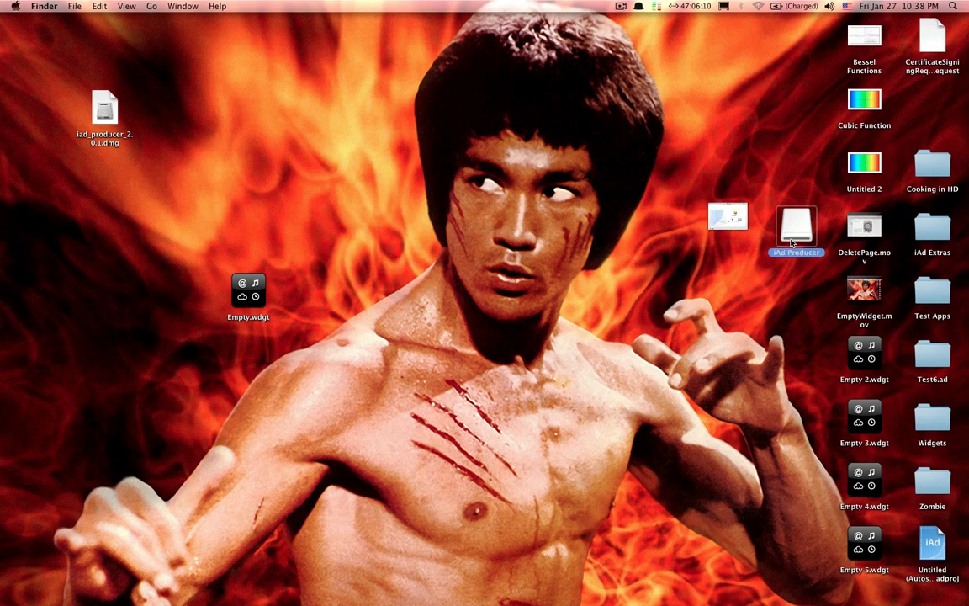
Browse the iAd Producer volume's Extras/Projects folder and select Space Tours to Mars.iadproj
{"action": "double_click", "coordinate": [795, 226]}
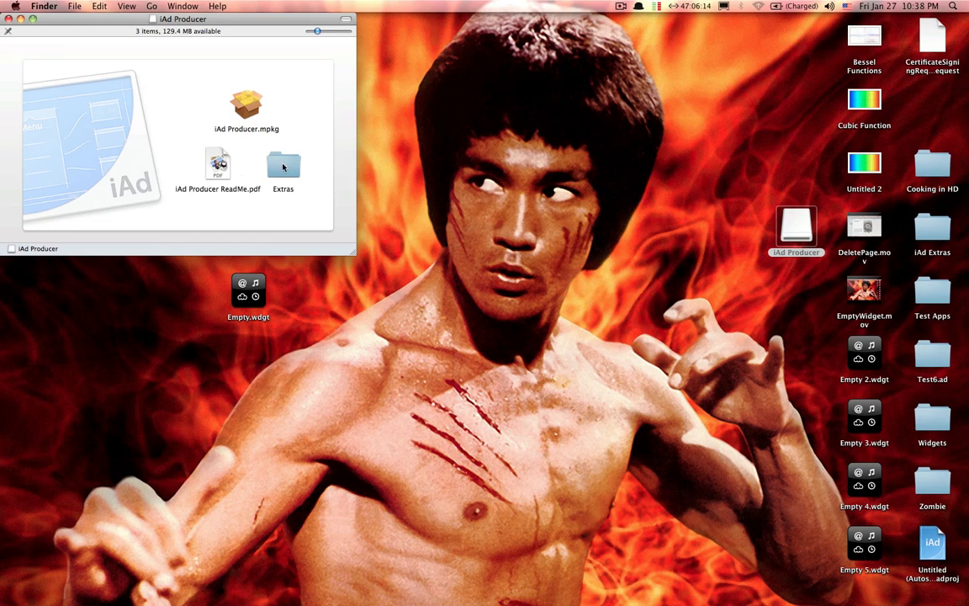
{"action": "double_click", "coordinate": [284, 164]}
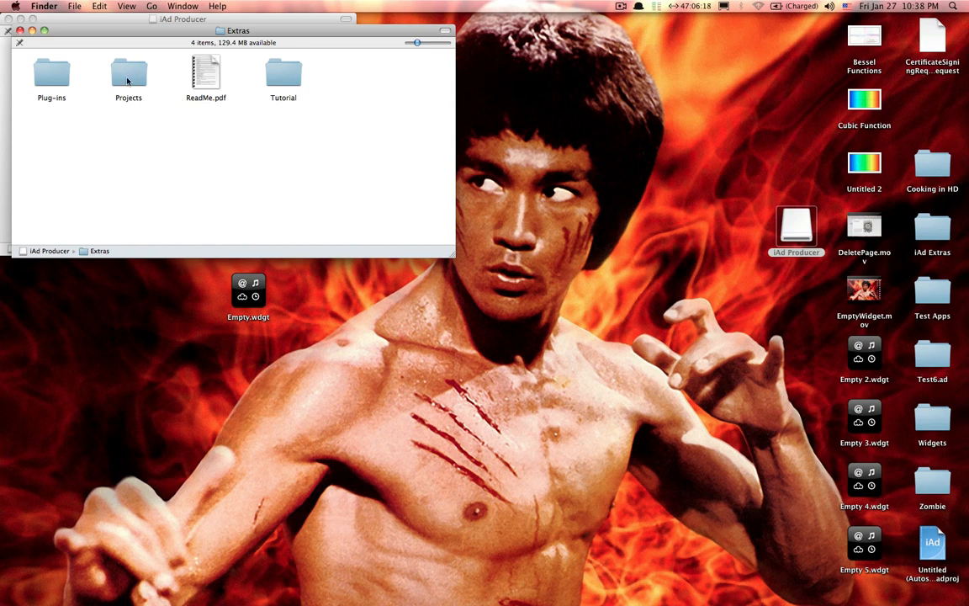
{"action": "double_click", "coordinate": [129, 74]}
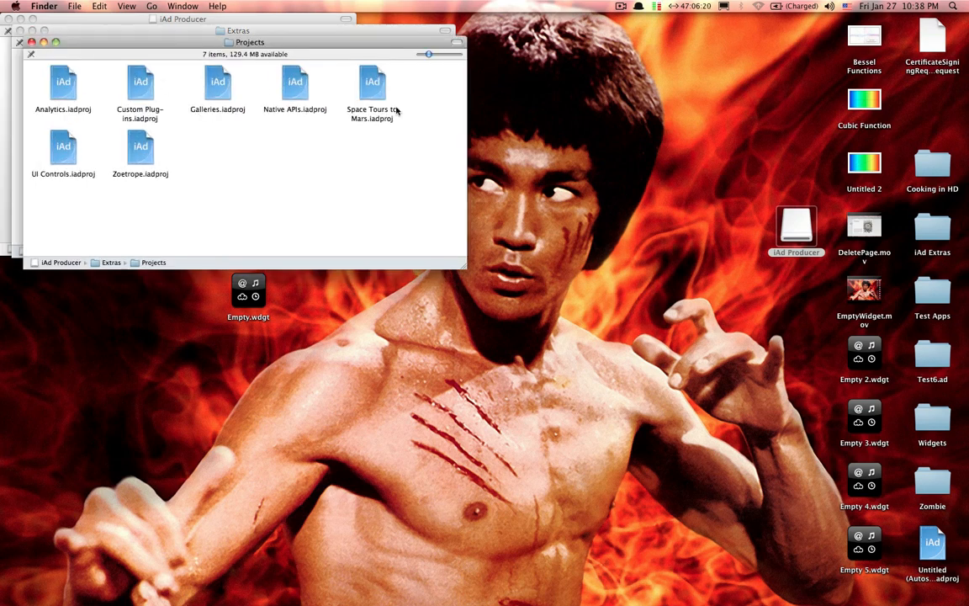
{"action": "left_click", "coordinate": [372, 93]}
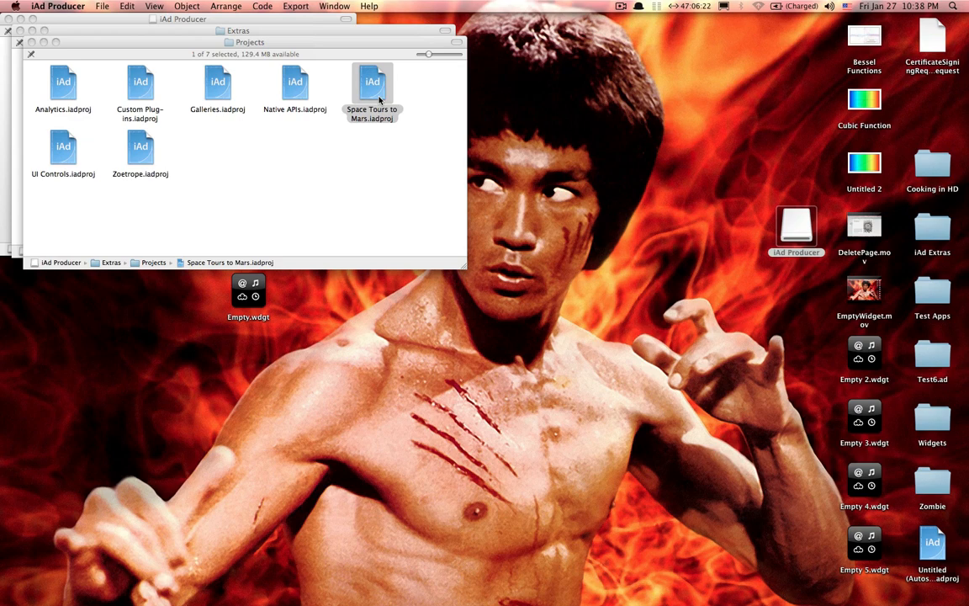
Open the Space Tours to Mars project and export it optimized to the Desktop
{"action": "double_click", "coordinate": [372, 89]}
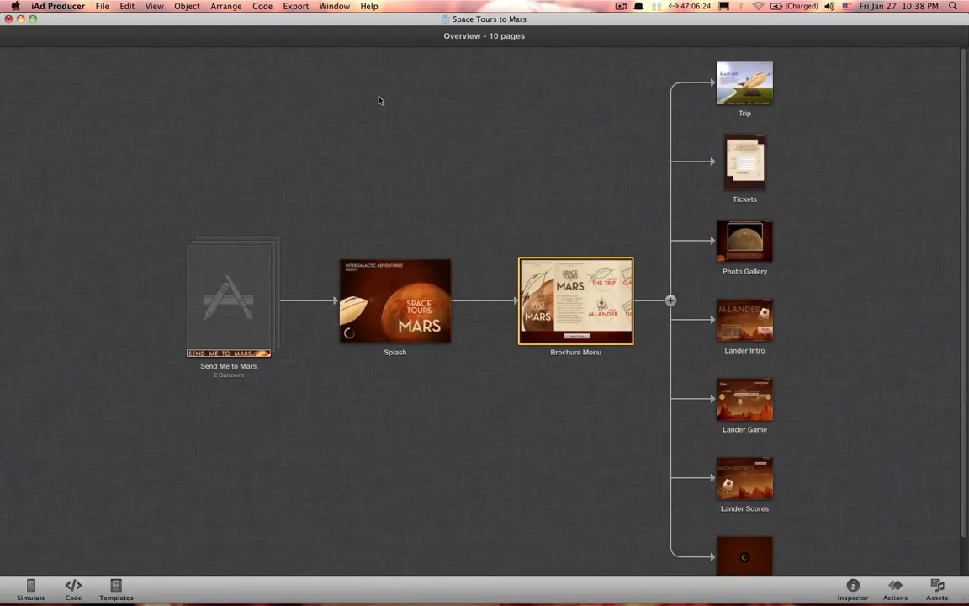
{"action": "mouse_move", "coordinate": [306, 116]}
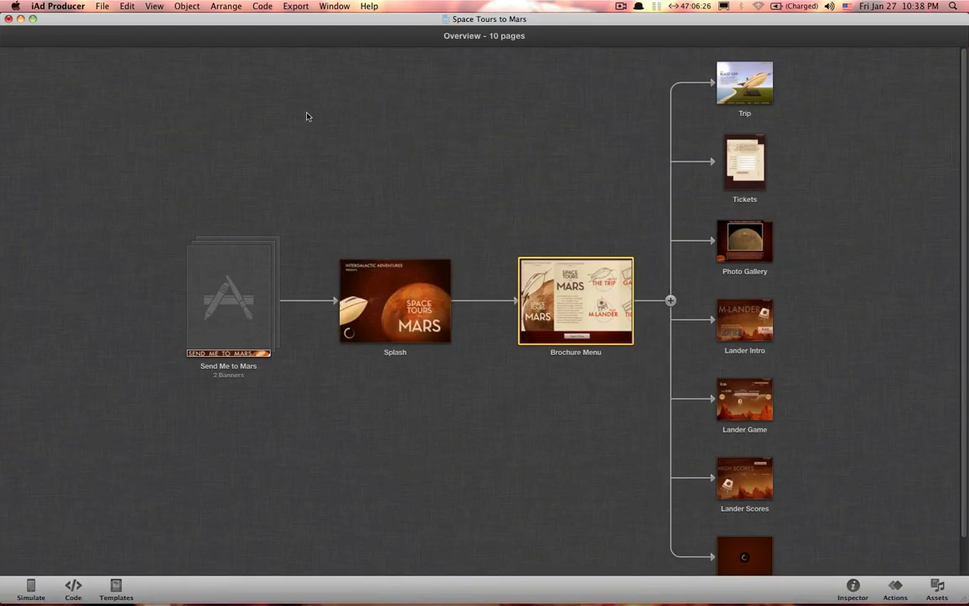
{"action": "left_click", "coordinate": [295, 6]}
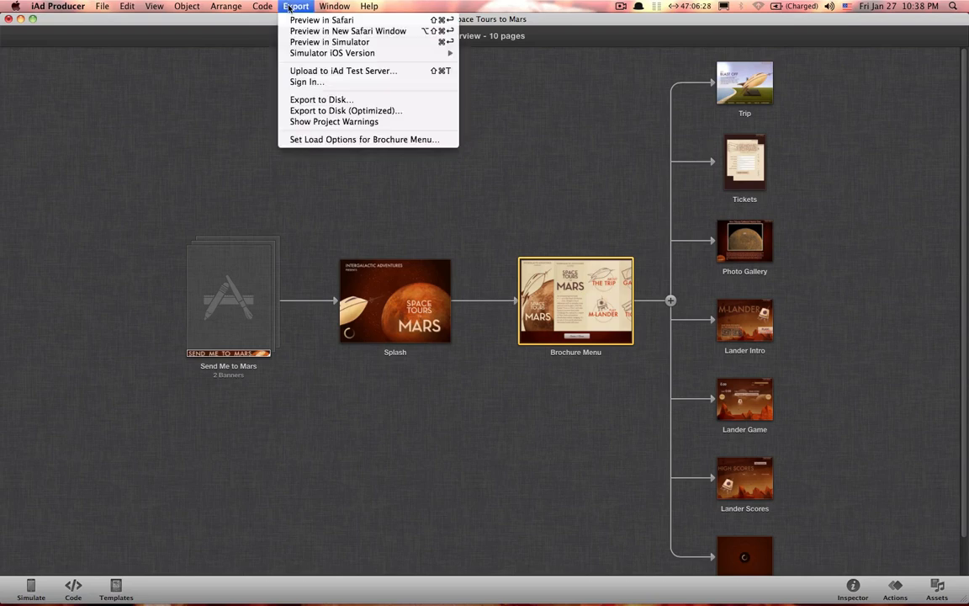
{"action": "mouse_move", "coordinate": [346, 110]}
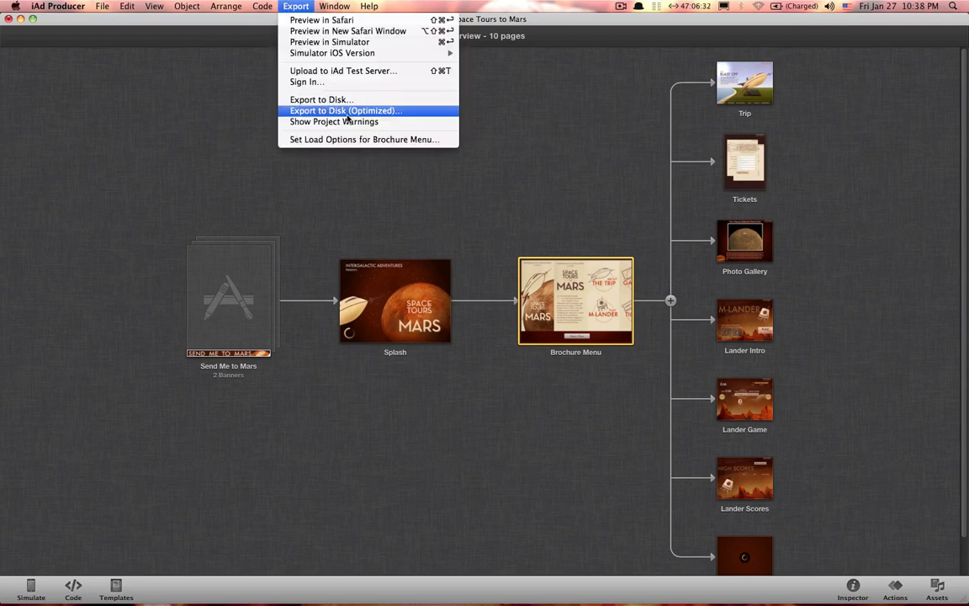
{"action": "left_click", "coordinate": [320, 99]}
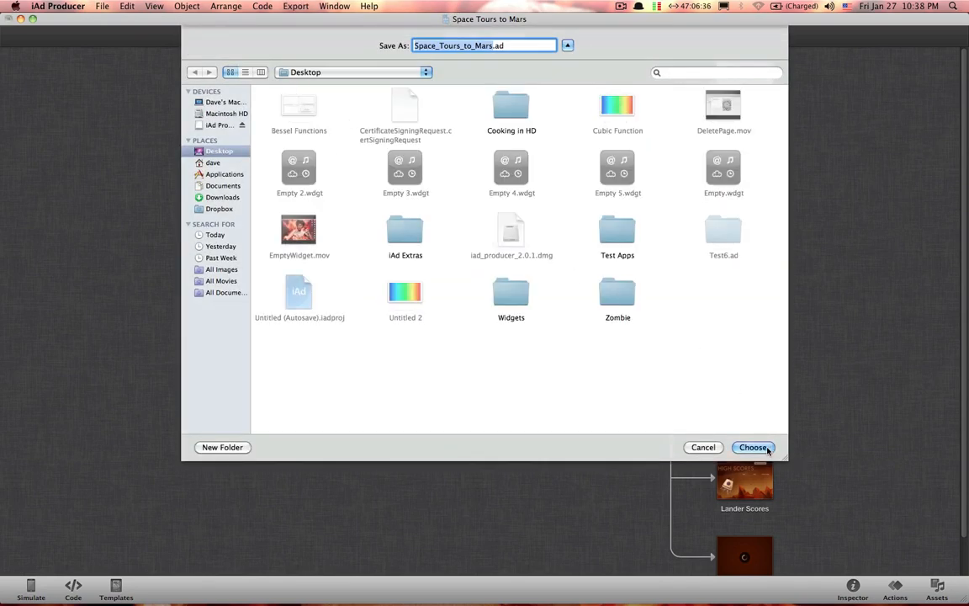
{"action": "left_click", "coordinate": [753, 447]}
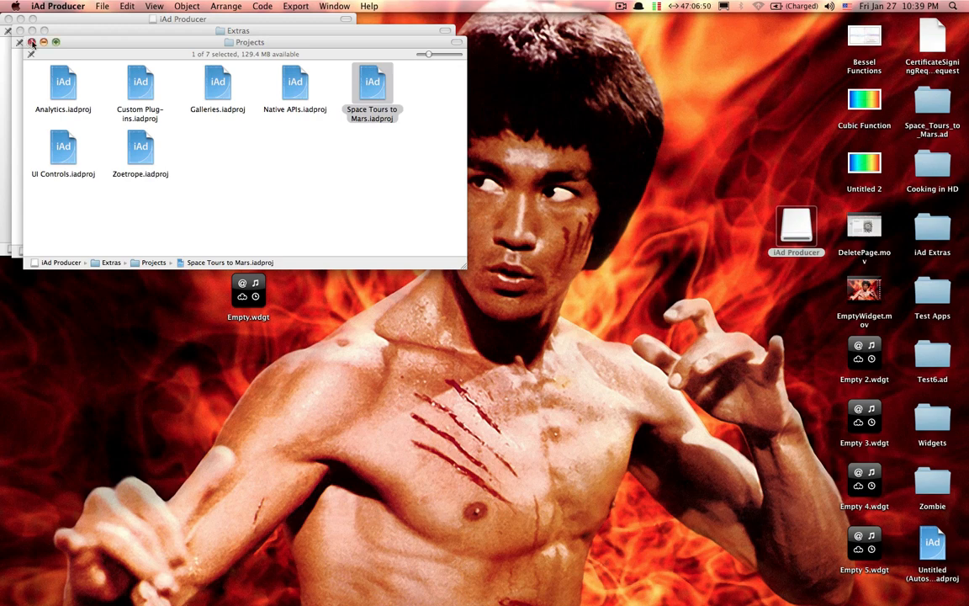
Close the Projects window and show the package contents of Empty.wdgt
{"action": "left_click", "coordinate": [32, 42]}
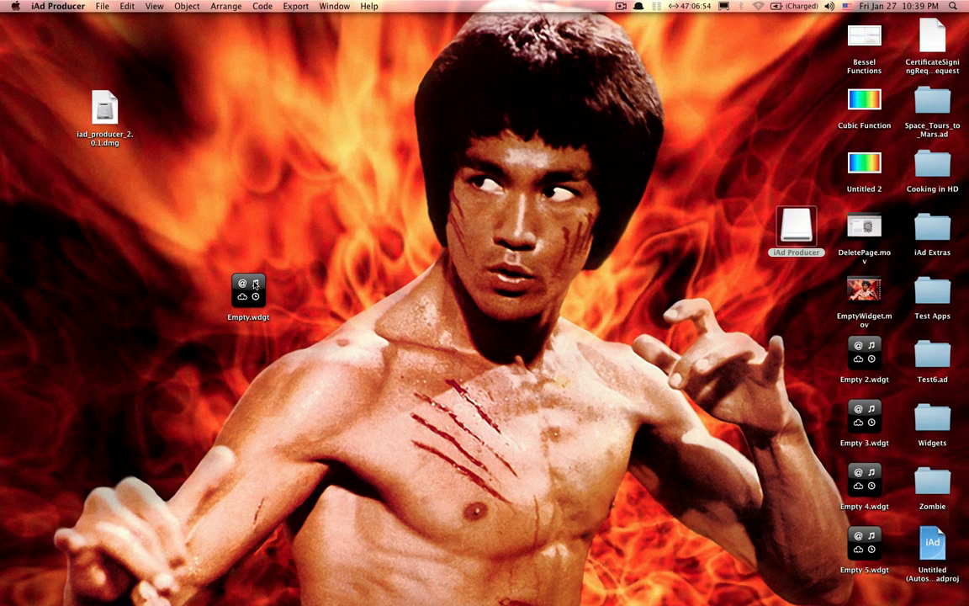
{"action": "right_click", "coordinate": [248, 290]}
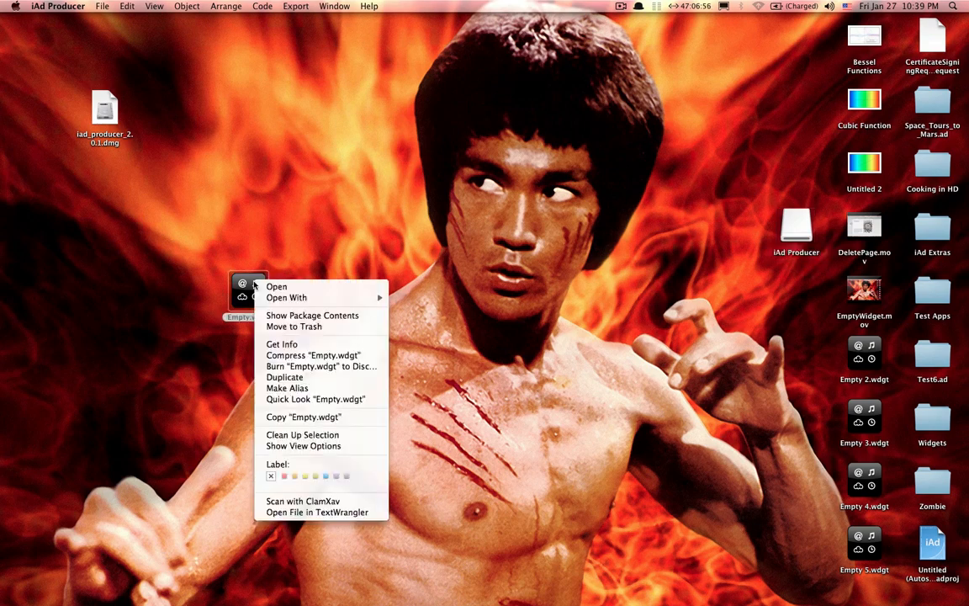
{"action": "mouse_move", "coordinate": [312, 315]}
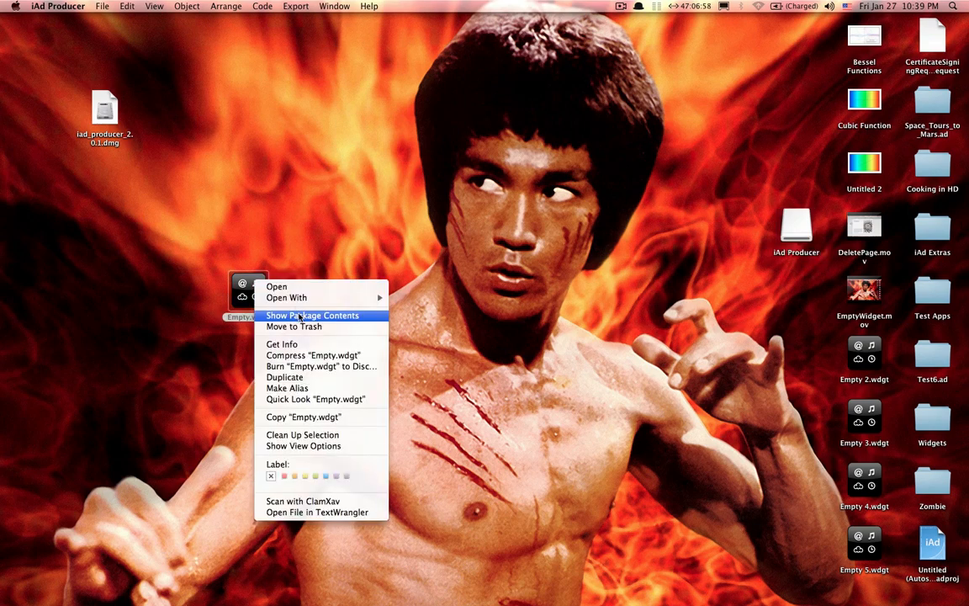
{"action": "left_click", "coordinate": [312, 315]}
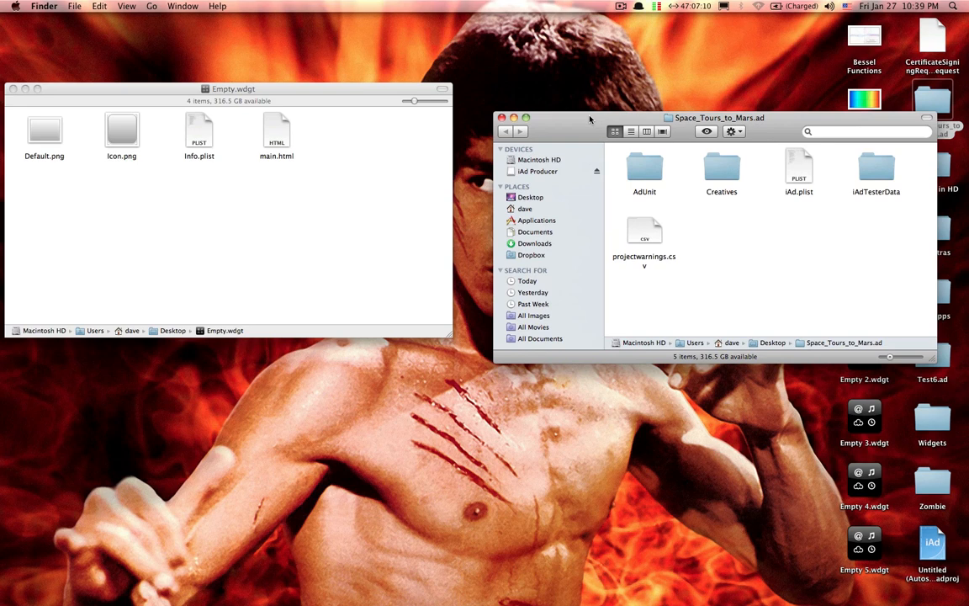
Open the AdUnit folder inside Space_Tours_to_Mars.ad and select all its items
{"action": "left_click_drag", "start_coordinate": [719, 117], "coordinate": [695, 99]}
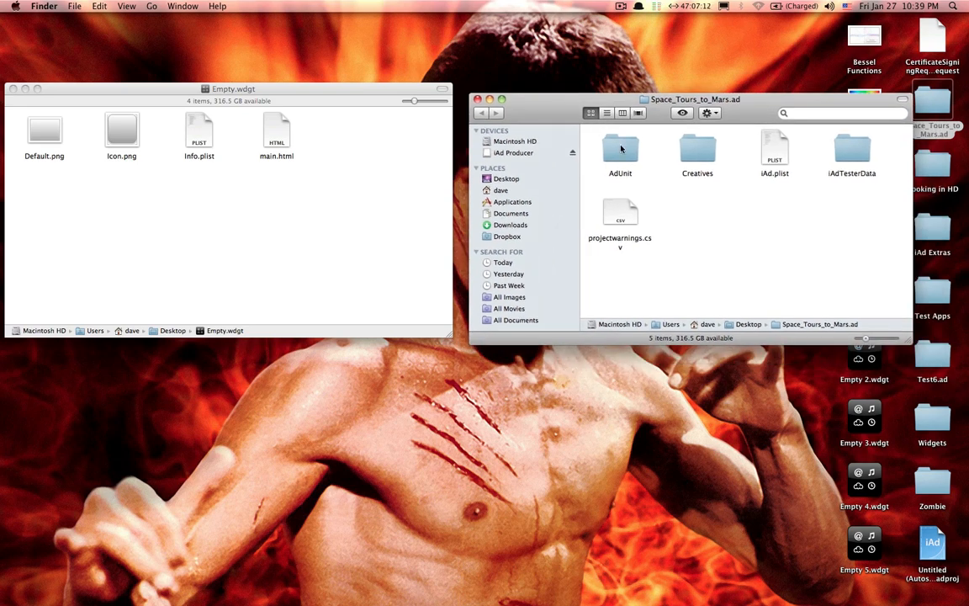
{"action": "double_click", "coordinate": [619, 149]}
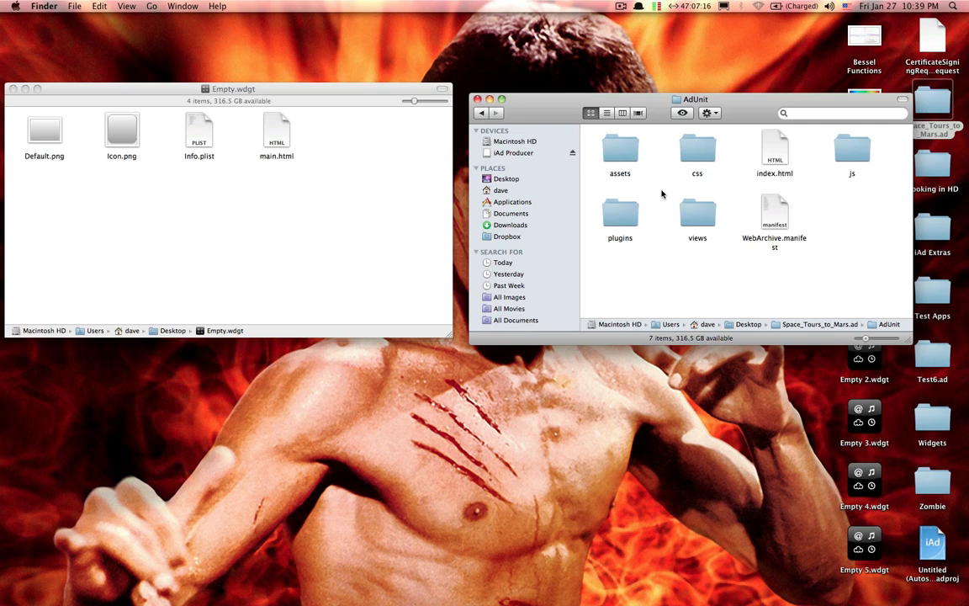
{"action": "key", "text": "cmd+a"}
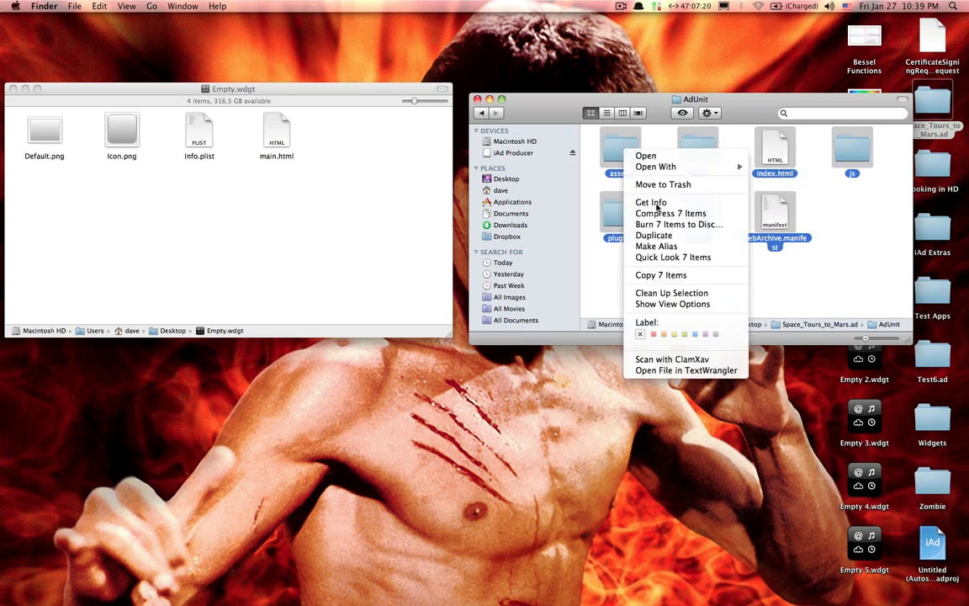
{"action": "mouse_move", "coordinate": [660, 275]}
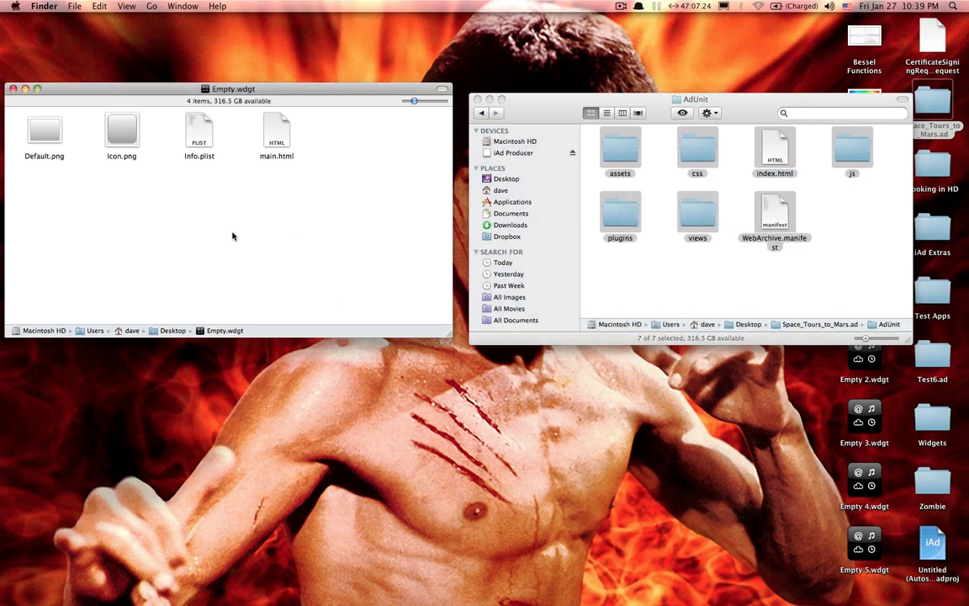
{"action": "mouse_move", "coordinate": [277, 275]}
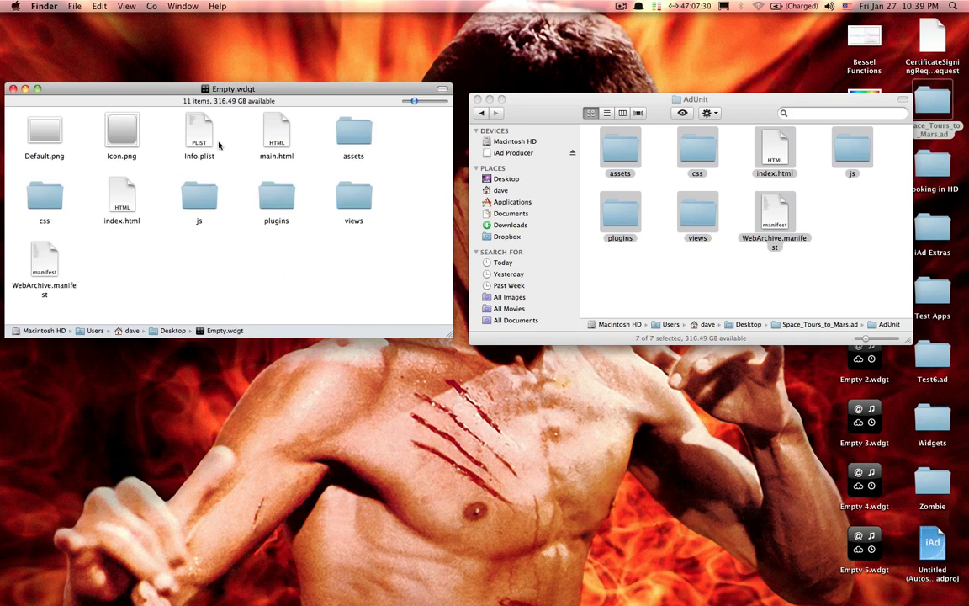
Move the widget's original main.html to the Trash
{"action": "right_click", "coordinate": [276, 135]}
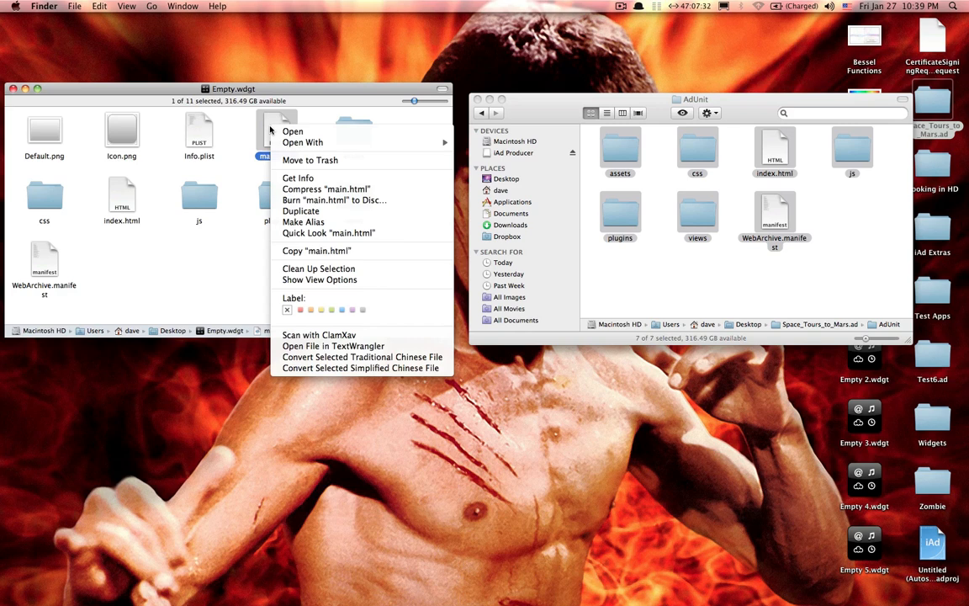
{"action": "mouse_move", "coordinate": [302, 221]}
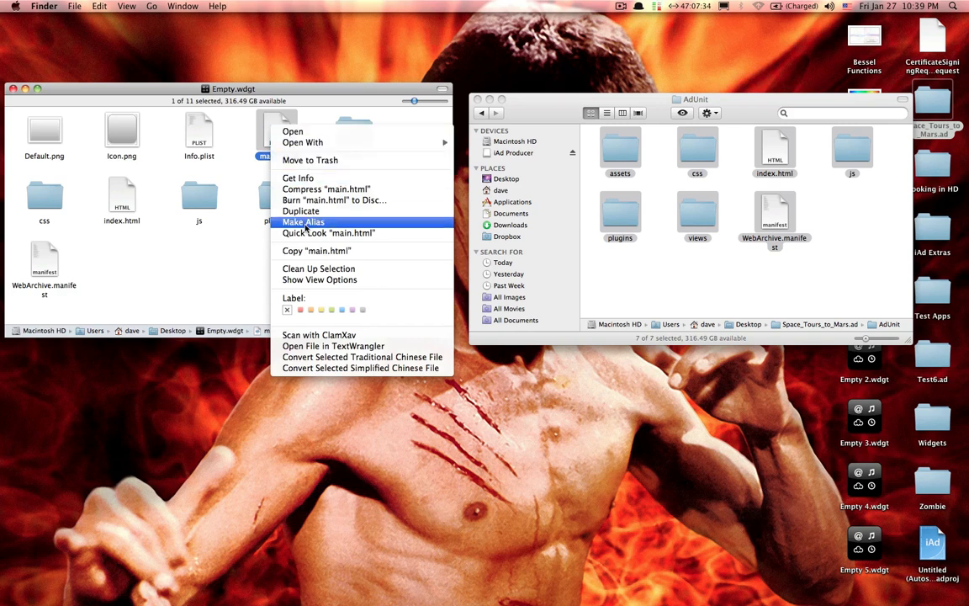
{"action": "mouse_move", "coordinate": [339, 159]}
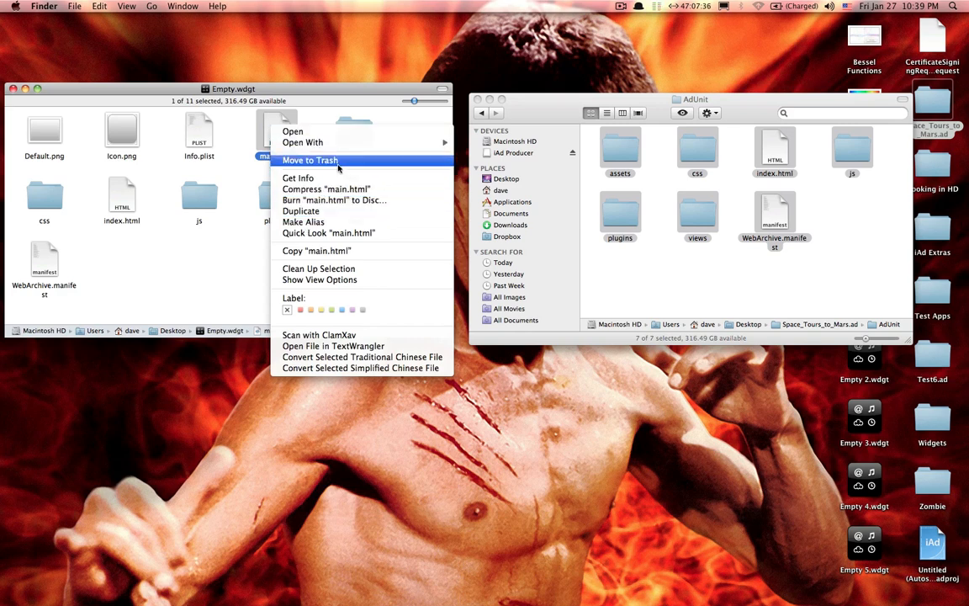
{"action": "left_click", "coordinate": [310, 160]}
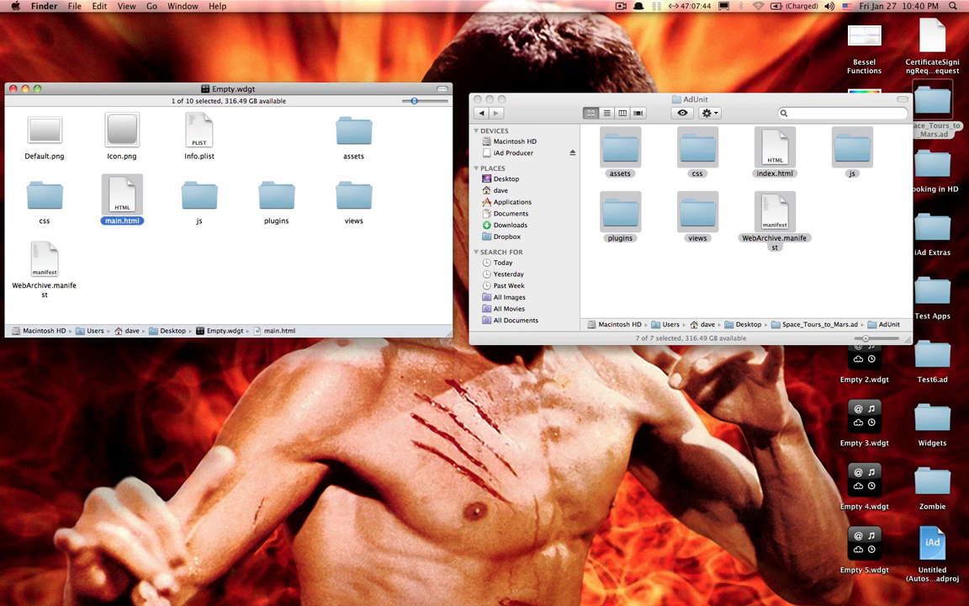
{"action": "mouse_move", "coordinate": [260, 142]}
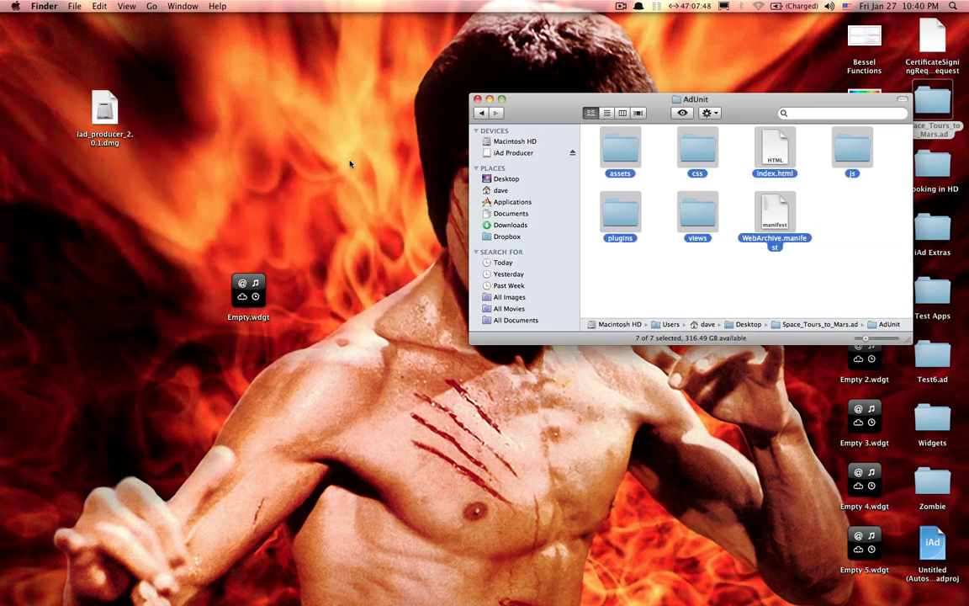
Open Empty.wdgt from the desktop in Dashcode
{"action": "left_click", "coordinate": [477, 99]}
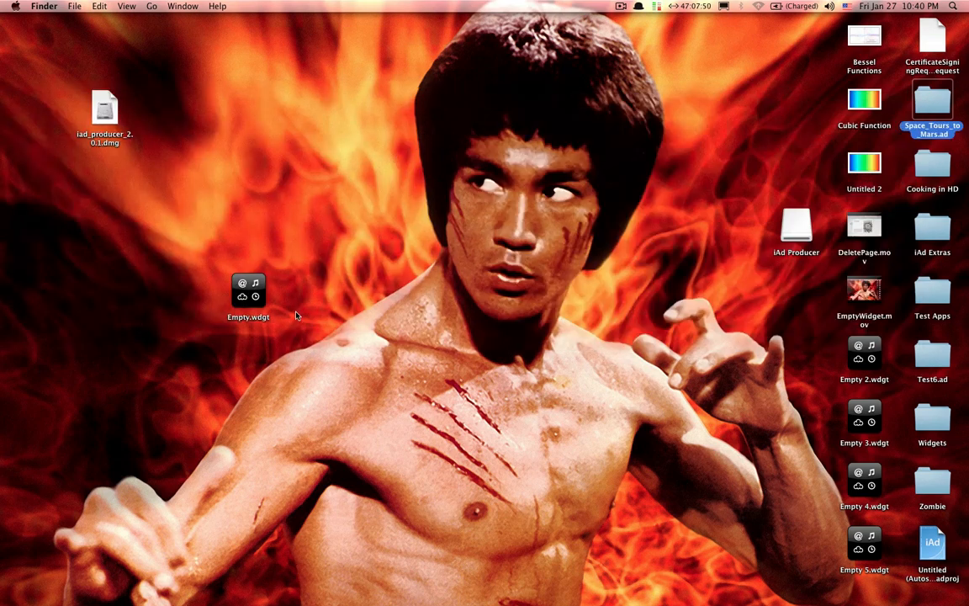
{"action": "right_click", "coordinate": [248, 290]}
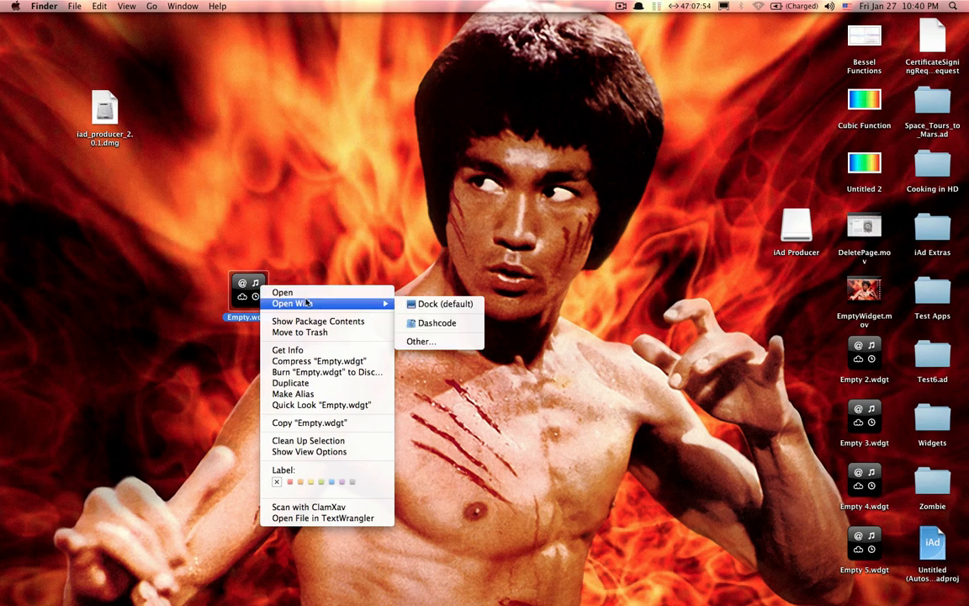
{"action": "mouse_move", "coordinate": [436, 323]}
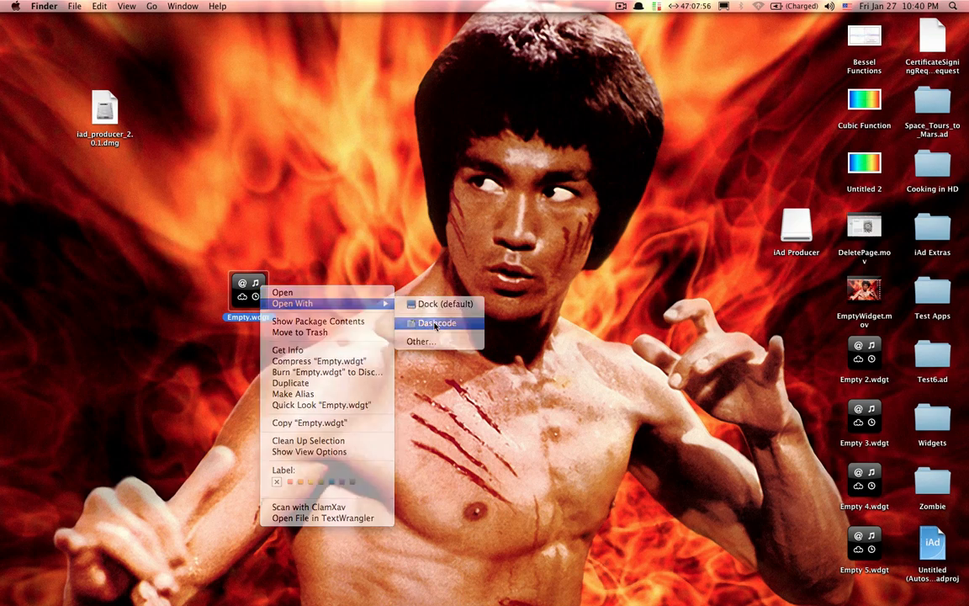
{"action": "left_click", "coordinate": [436, 322]}
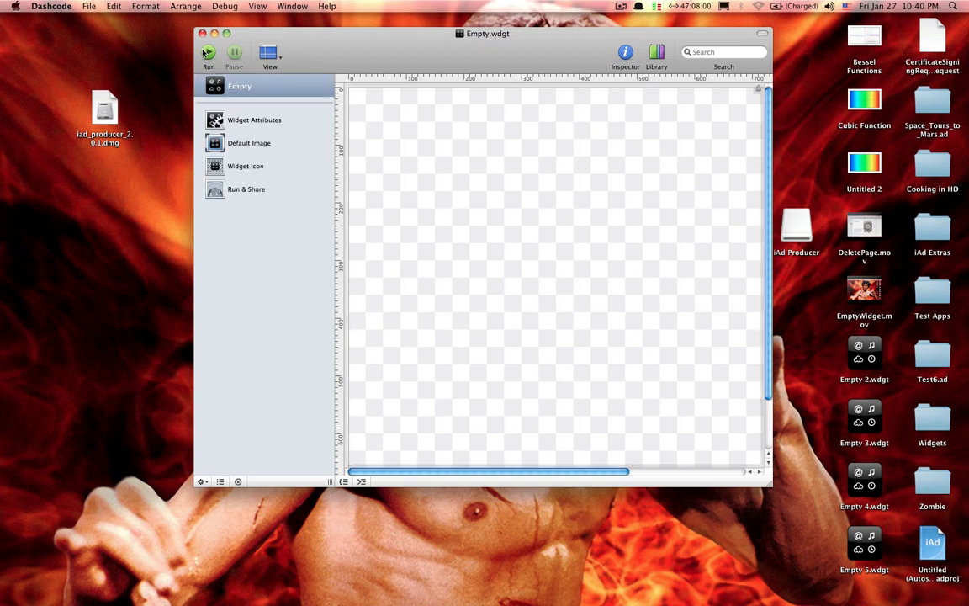
Run the widget and fold and unfold the Space Tours brochure
{"action": "left_click", "coordinate": [207, 55]}
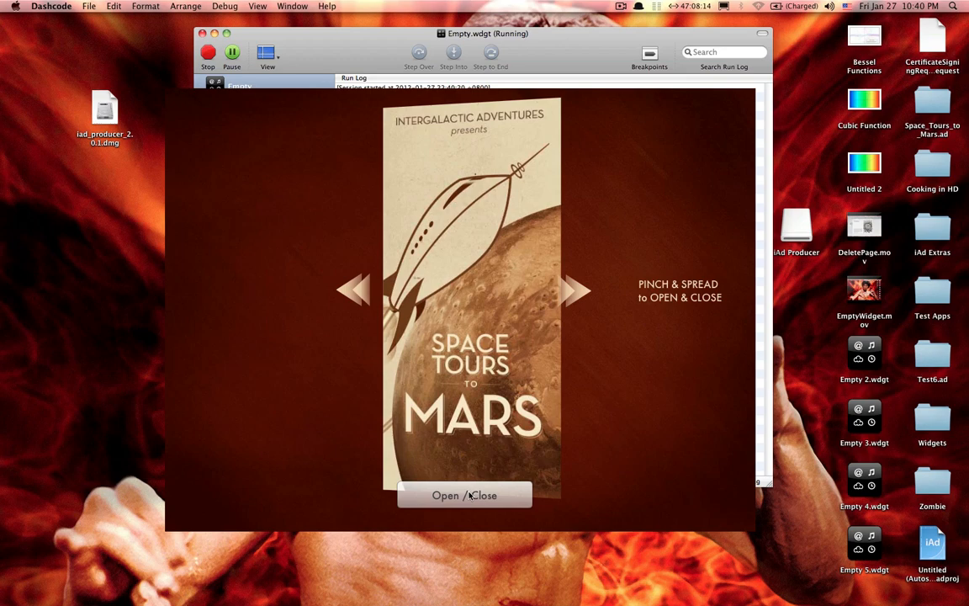
{"action": "left_click", "coordinate": [464, 495]}
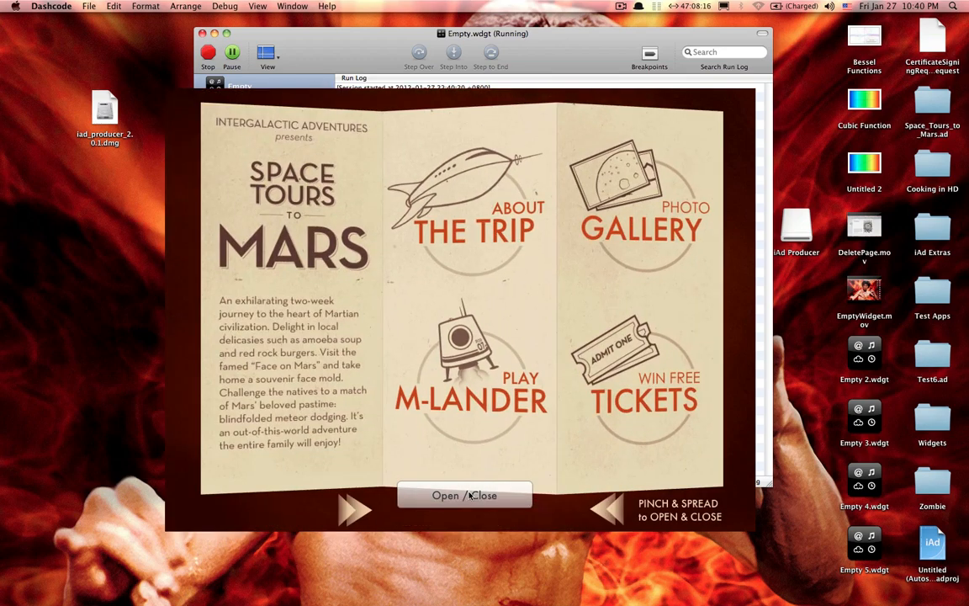
{"action": "left_click", "coordinate": [464, 494]}
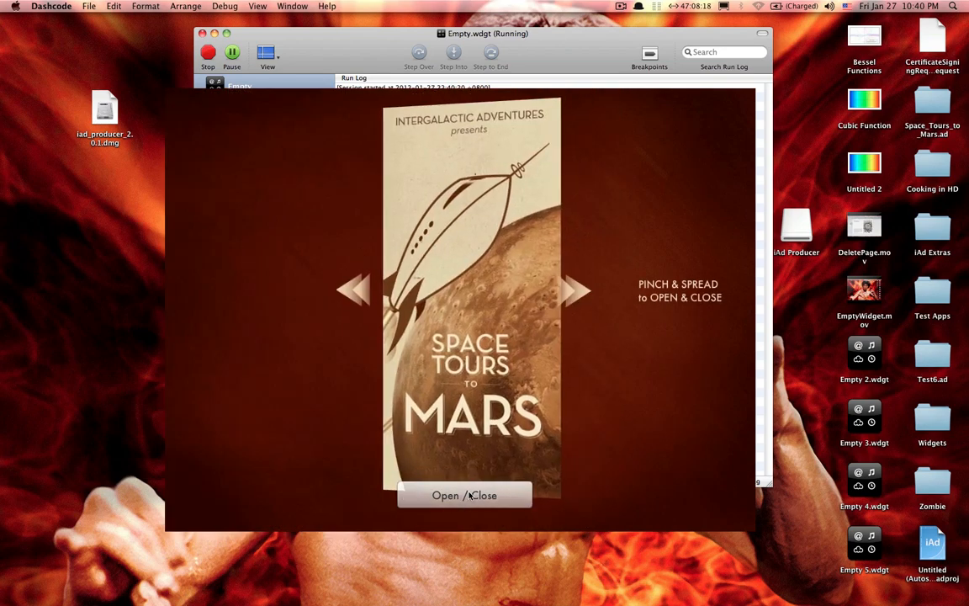
{"action": "left_click", "coordinate": [464, 495]}
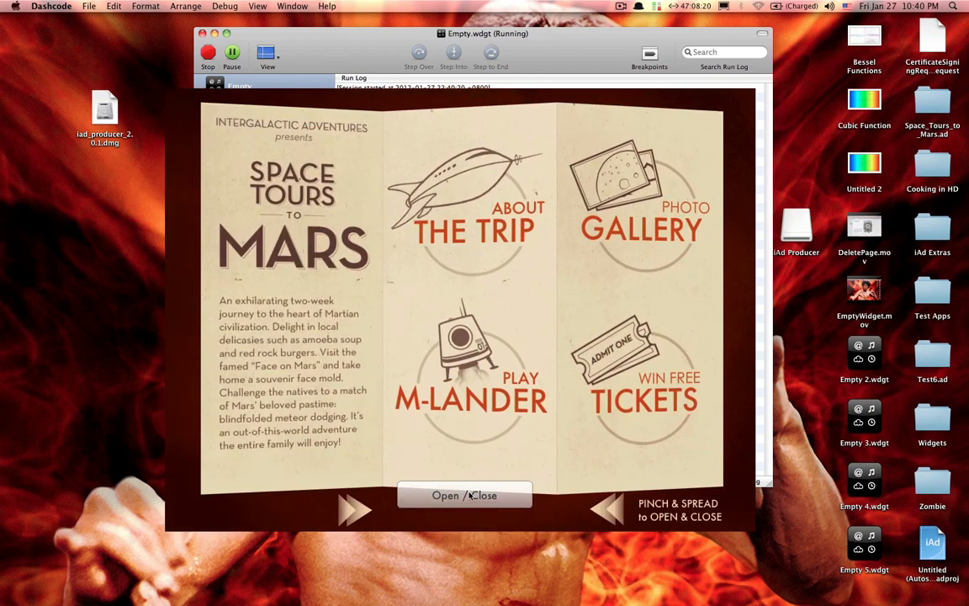
{"action": "mouse_move", "coordinate": [573, 228]}
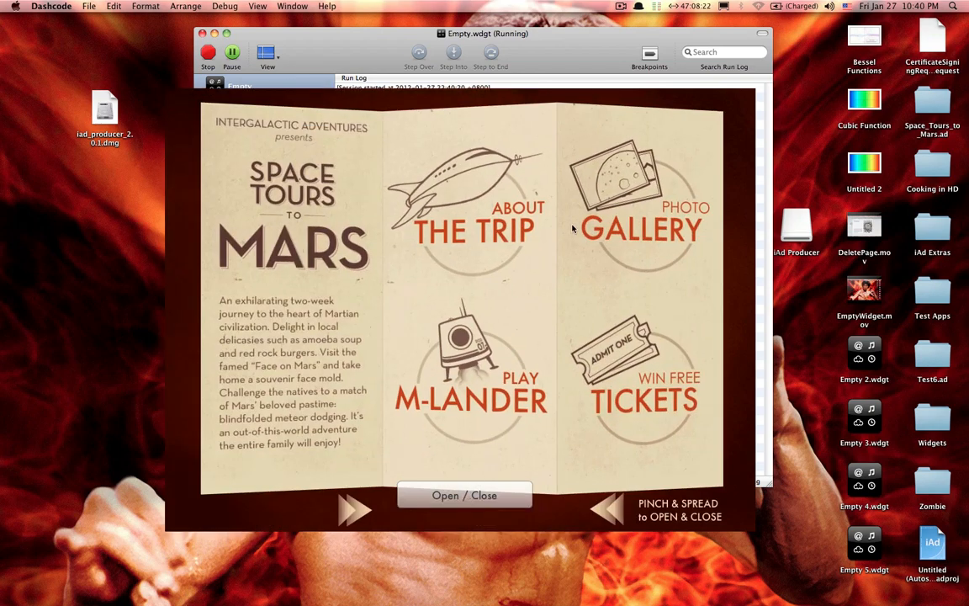
{"action": "mouse_move", "coordinate": [478, 225]}
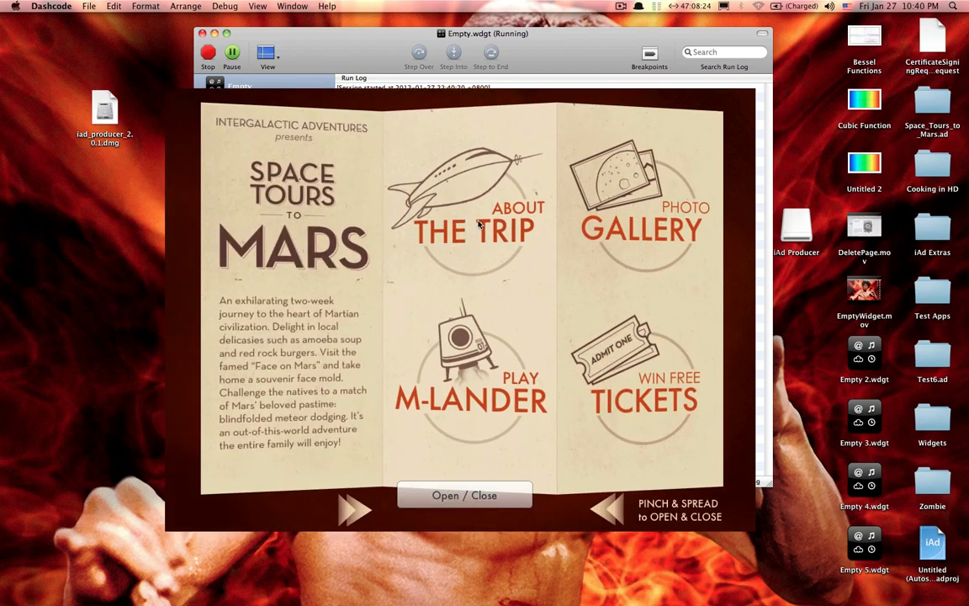
Browse About the Trip through Pick-Up and Homecoming, then return to Main Menu
{"action": "left_click", "coordinate": [470, 228]}
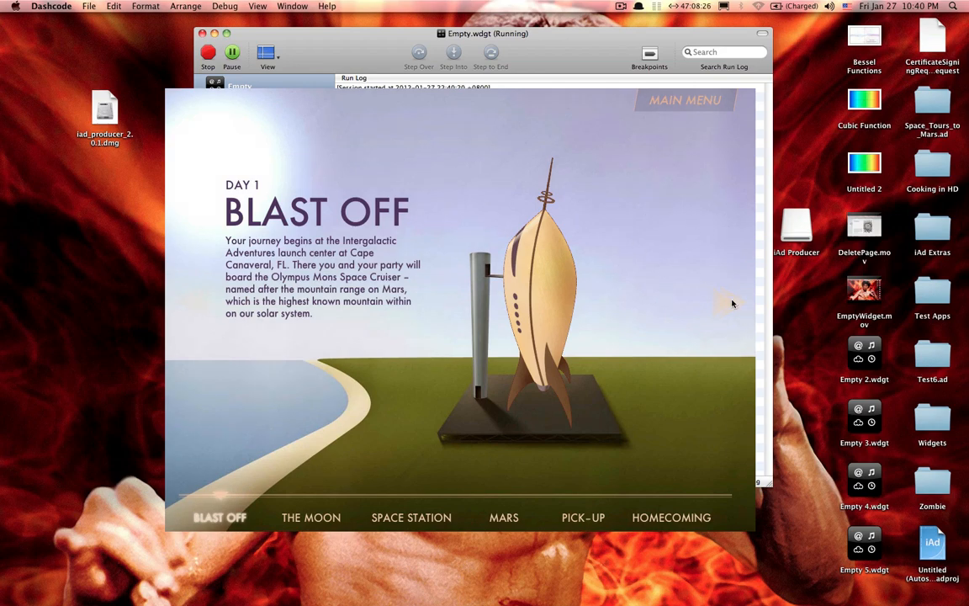
{"action": "left_click", "coordinate": [410, 517]}
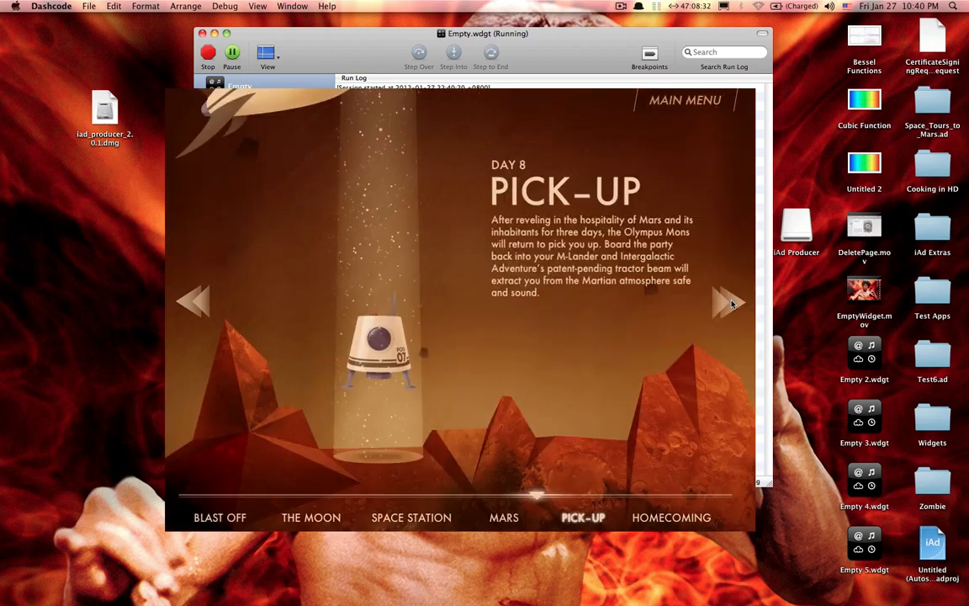
{"action": "left_click", "coordinate": [726, 302]}
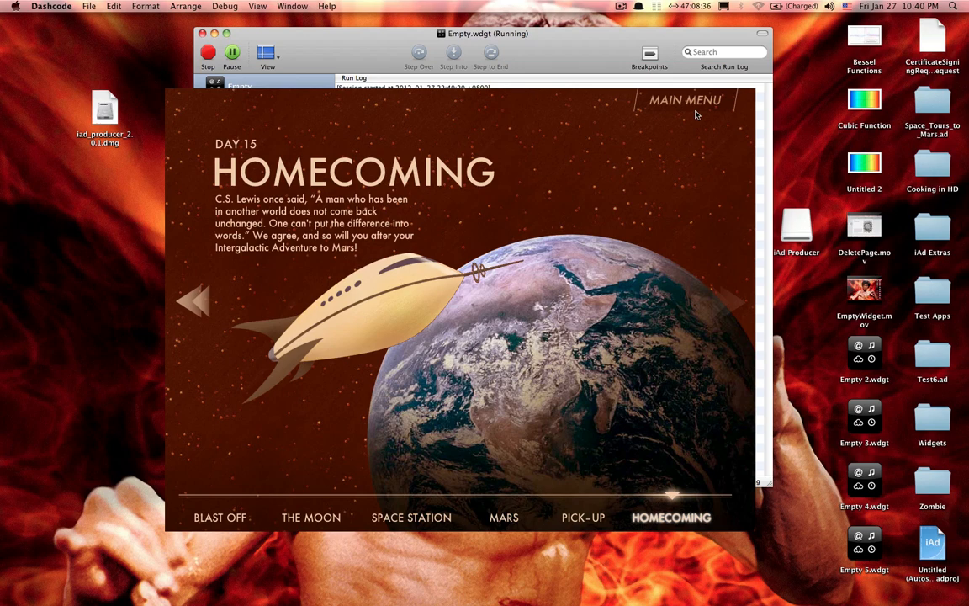
{"action": "mouse_move", "coordinate": [676, 107]}
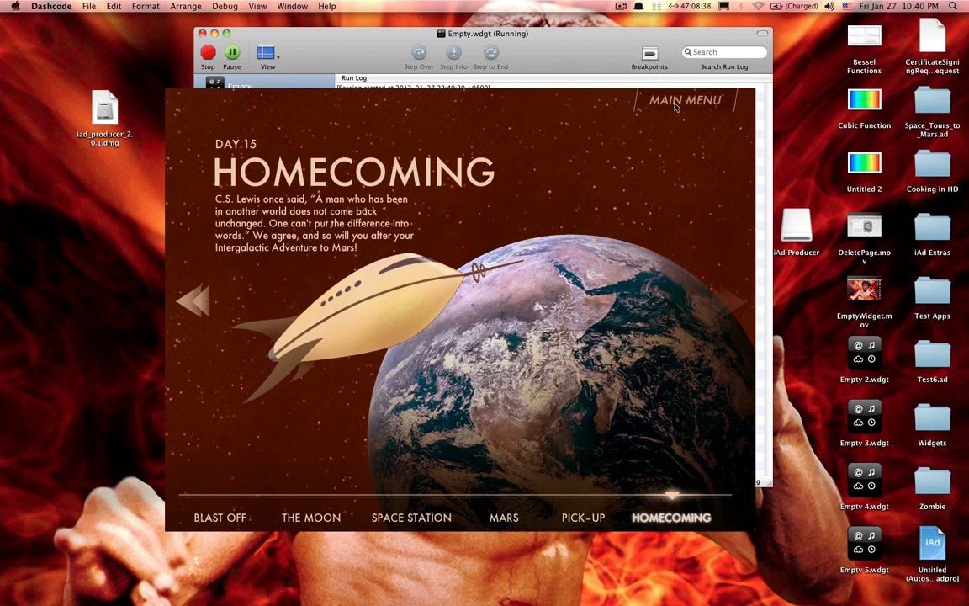
{"action": "left_click", "coordinate": [686, 101]}
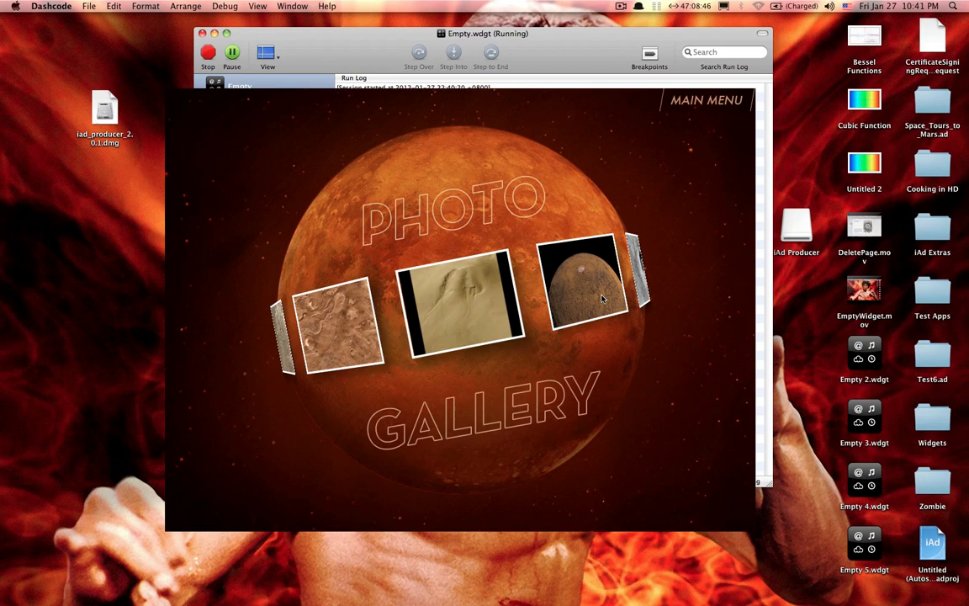
{"action": "mouse_move", "coordinate": [639, 285]}
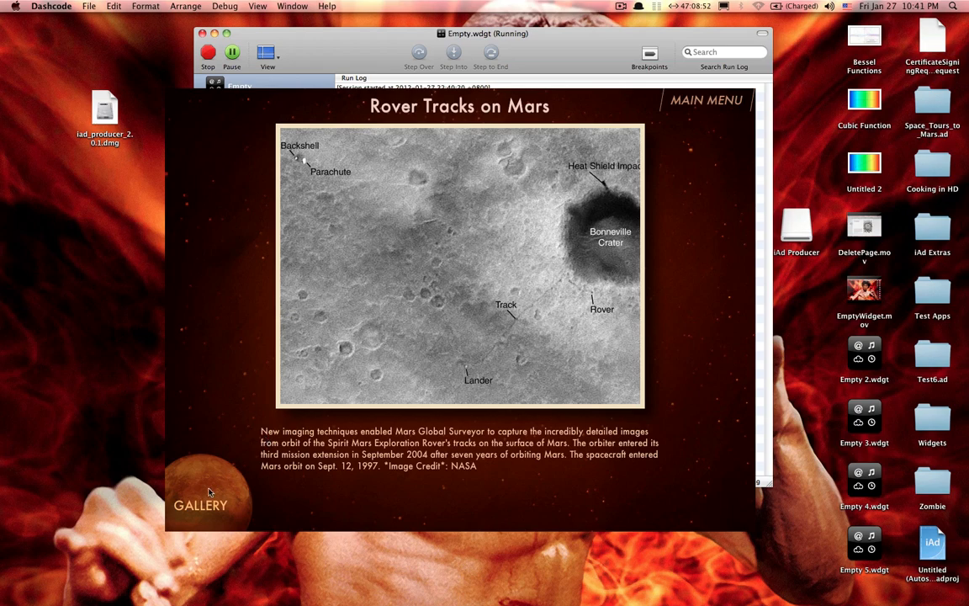
Return from the Rover Tracks on Mars photo to the gallery carousel
{"action": "left_click", "coordinate": [200, 505]}
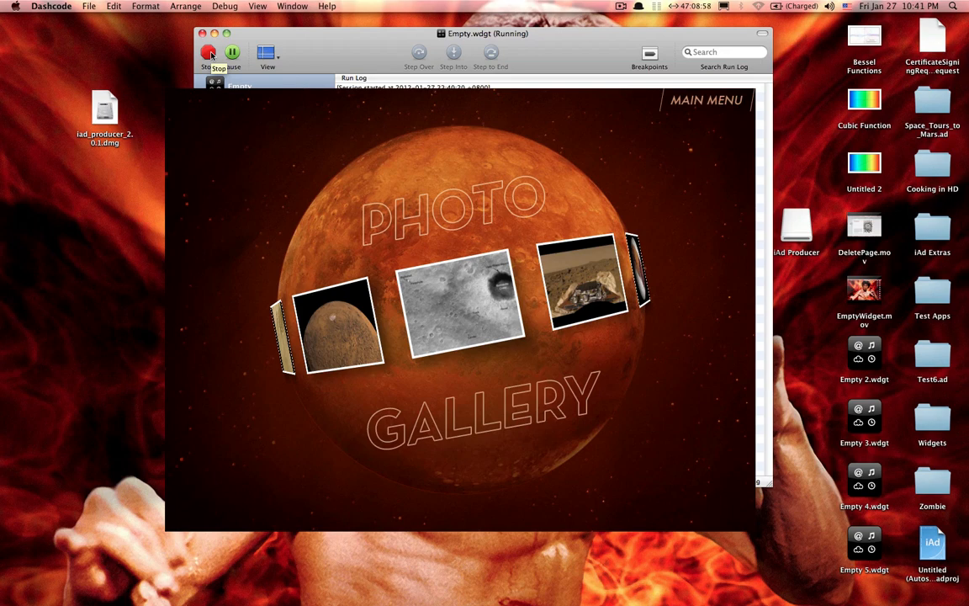
Stop the Dashcode preview and close the Empty.wdgt project window
{"action": "left_click", "coordinate": [208, 53]}
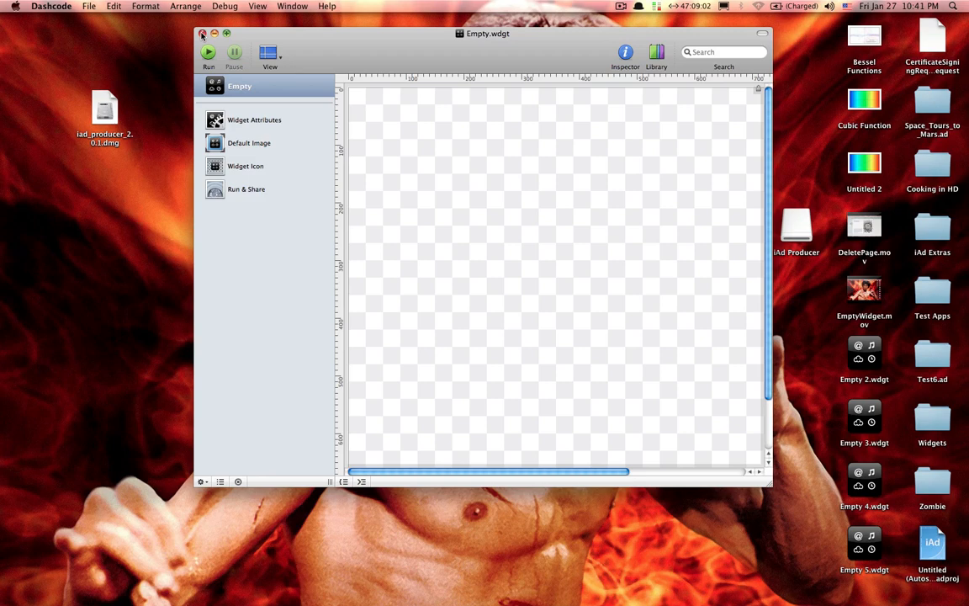
{"action": "left_click", "coordinate": [202, 33]}
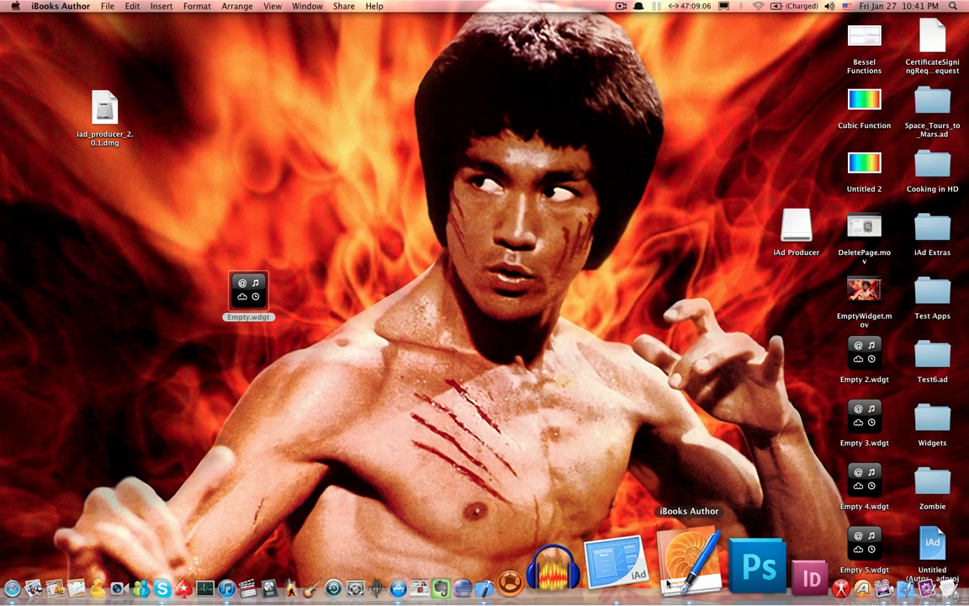
Launch iBooks Author from the Dock to start an untitled book
{"action": "left_click", "coordinate": [689, 559]}
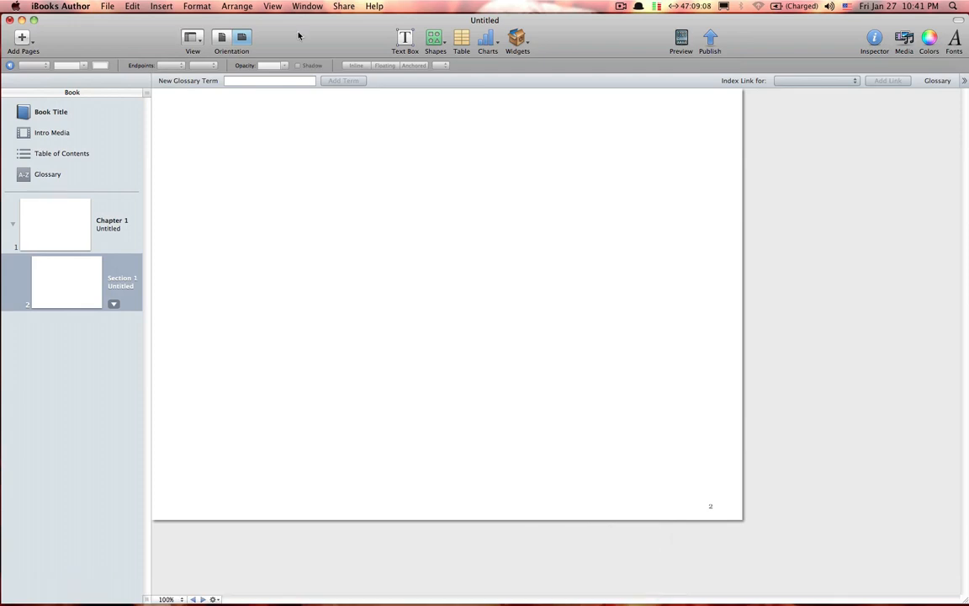
{"action": "mouse_move", "coordinate": [192, 25]}
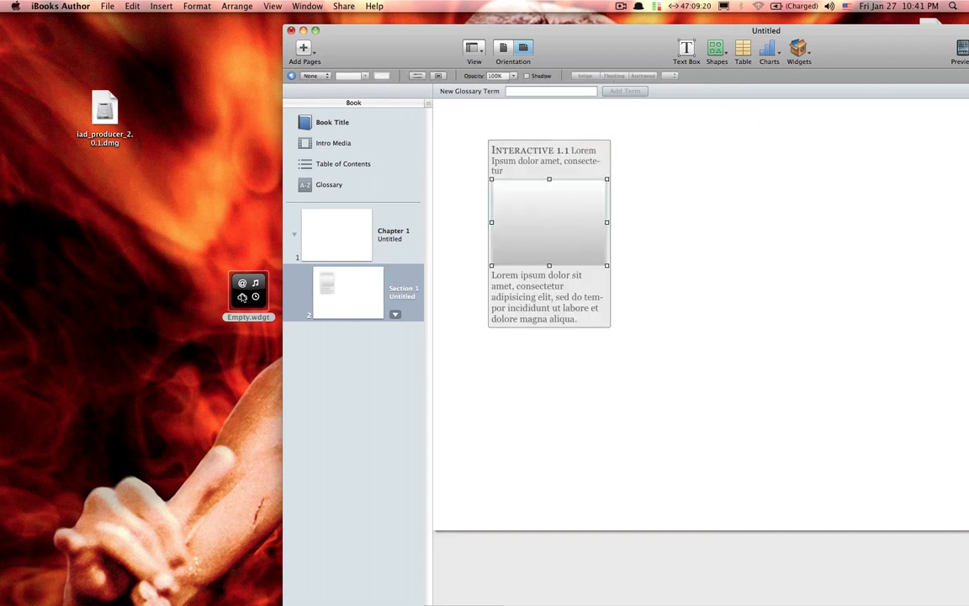
Browse Empty.wdgt's package assets so the widget shows the banner-planet.jpg Mars thumbnail
{"action": "right_click", "coordinate": [248, 294]}
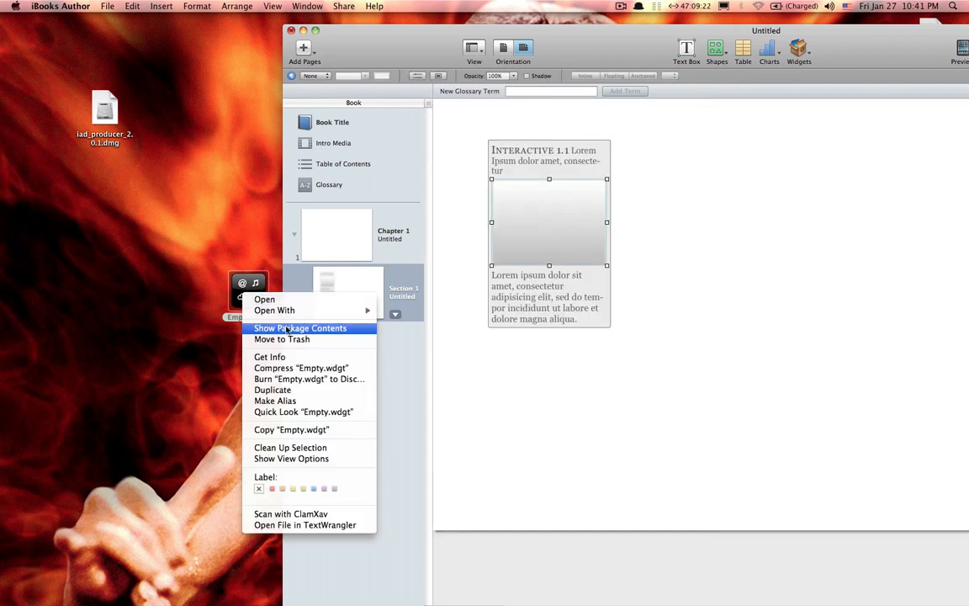
{"action": "left_click", "coordinate": [300, 328]}
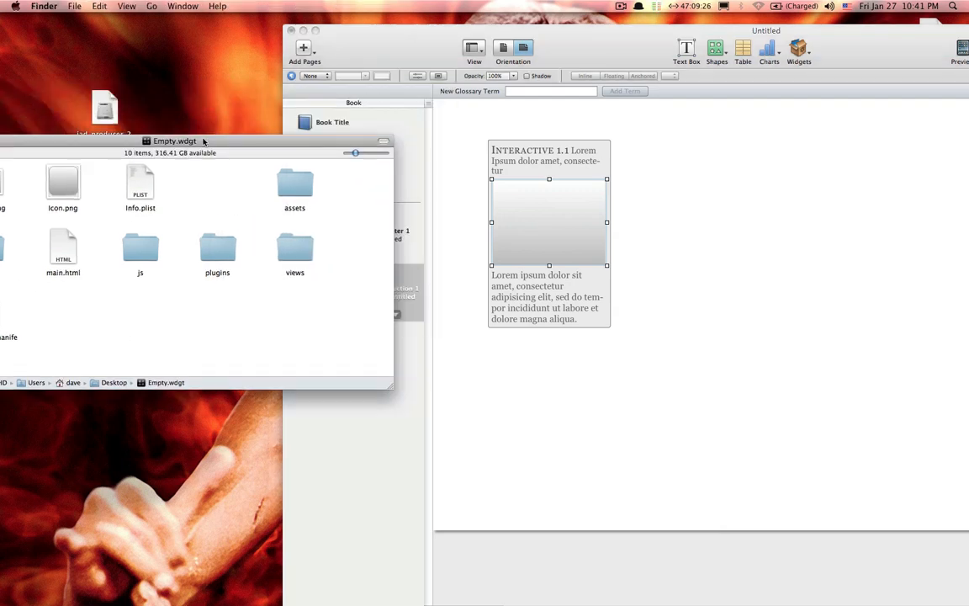
{"action": "double_click", "coordinate": [295, 182]}
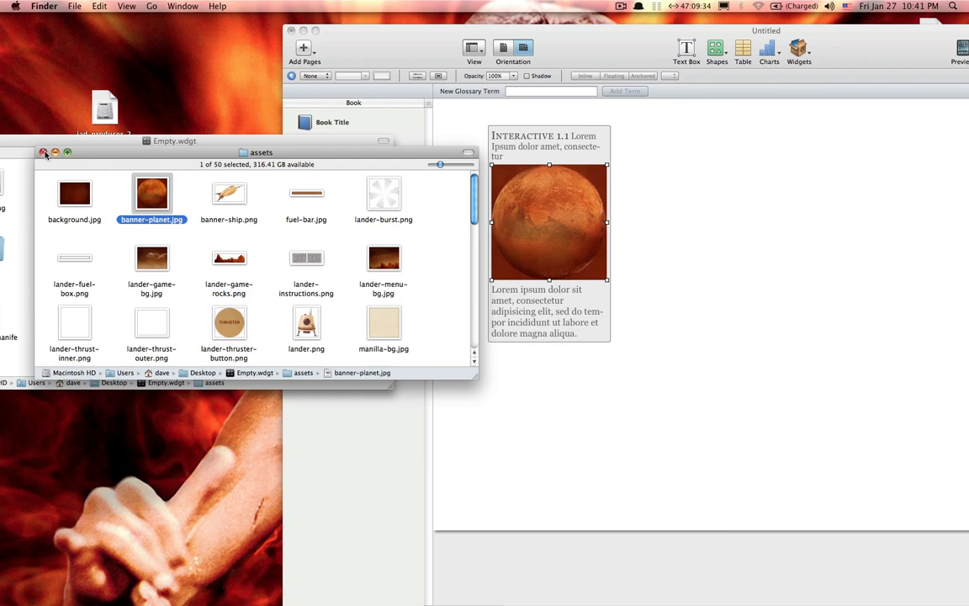
{"action": "left_click", "coordinate": [44, 152]}
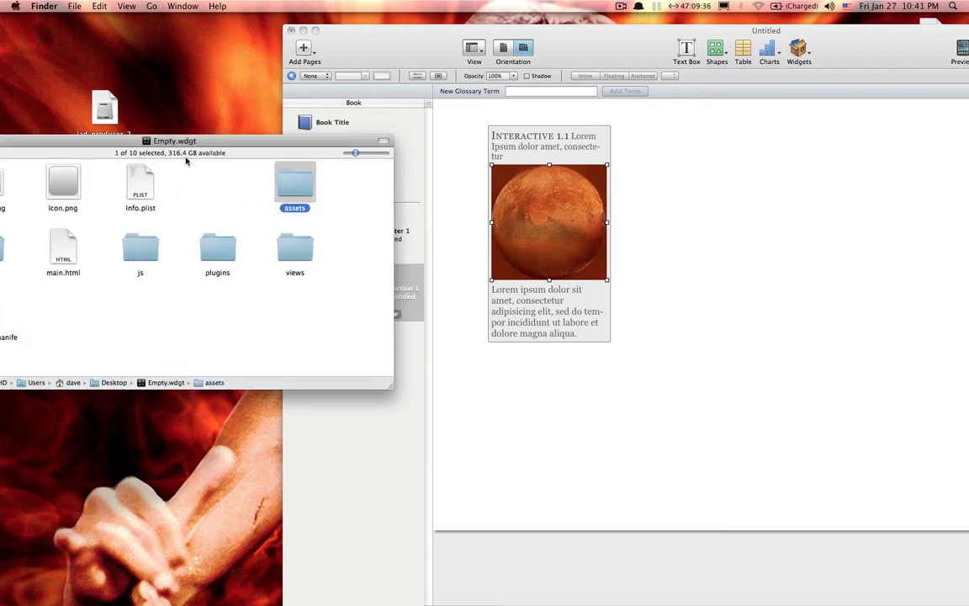
{"action": "left_click_drag", "start_coordinate": [174, 140], "coordinate": [387, 174]}
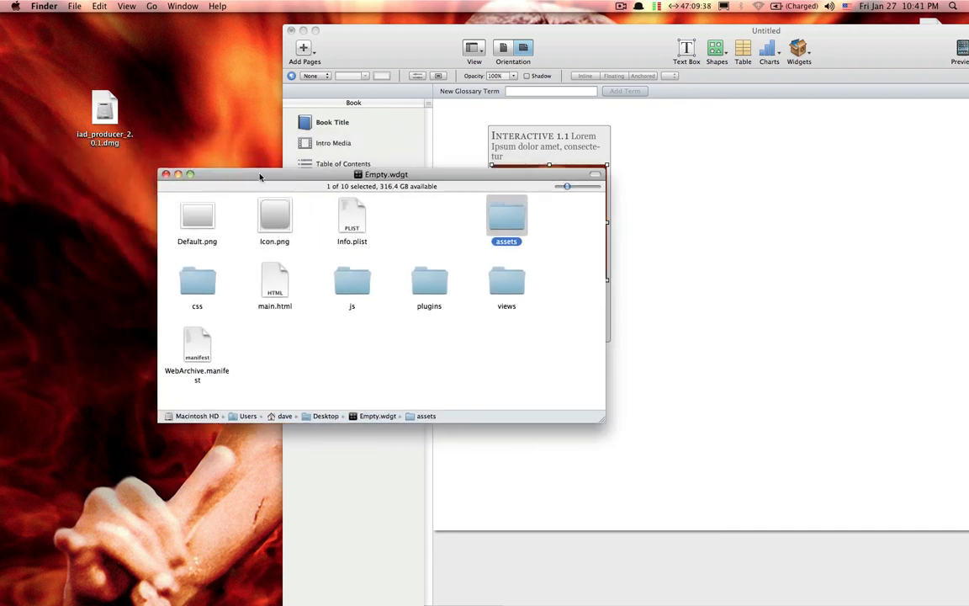